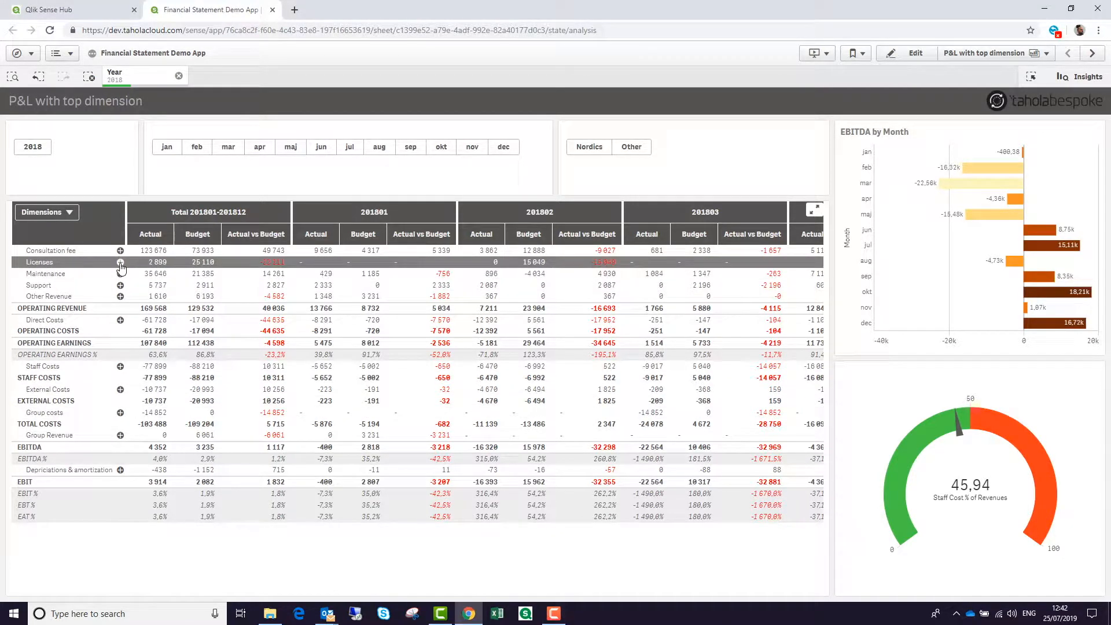
Expand Licenses into its account rows and 3260-GA-Licenses down to its transaction text.
click(119, 262)
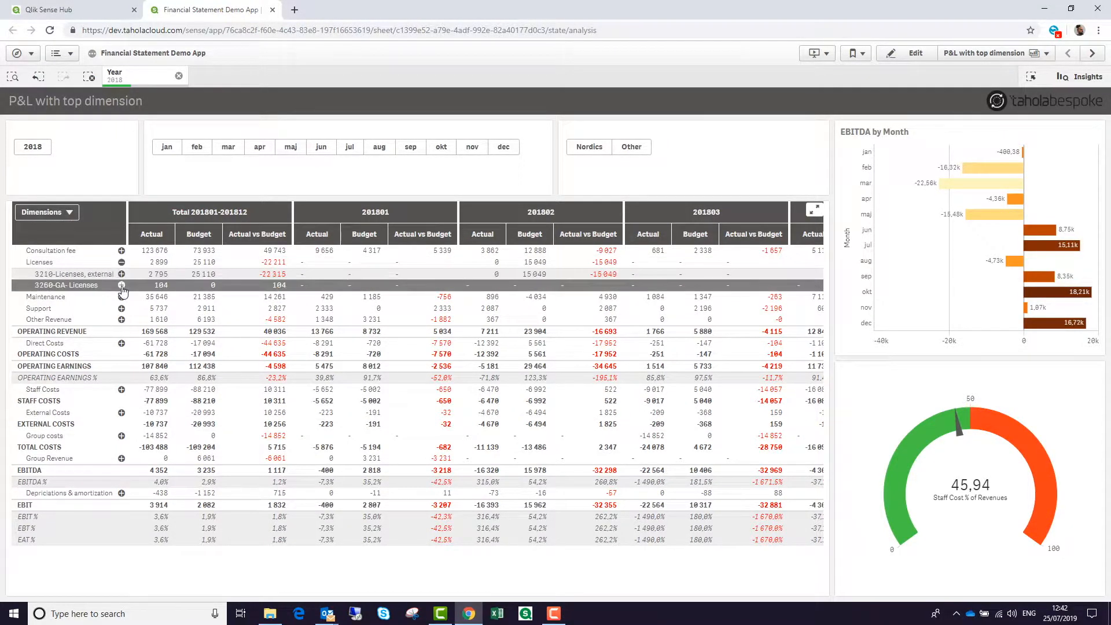
click(121, 285)
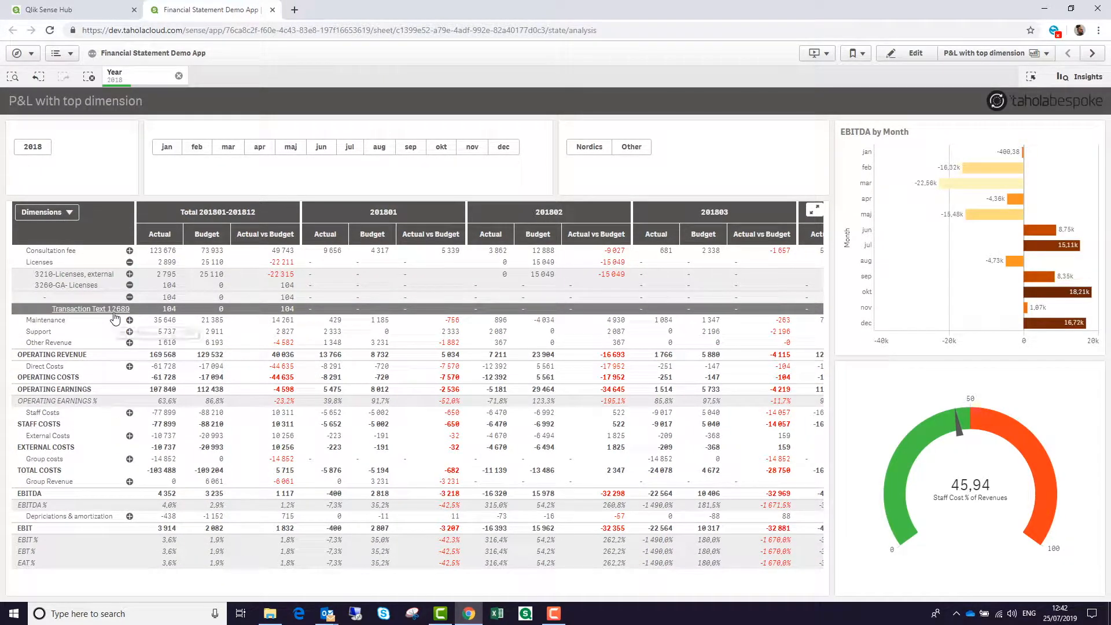
mouse_move(116, 318)
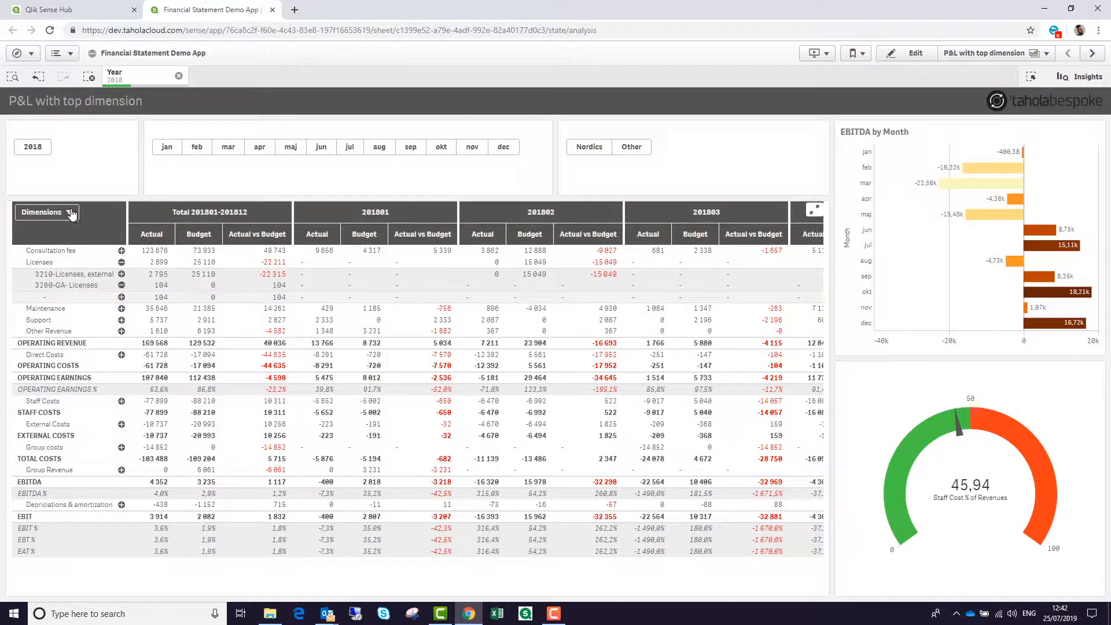
Regroup the P&L table rows by Report Row, then move to the grouped-measures P&L sheet.
click(42, 211)
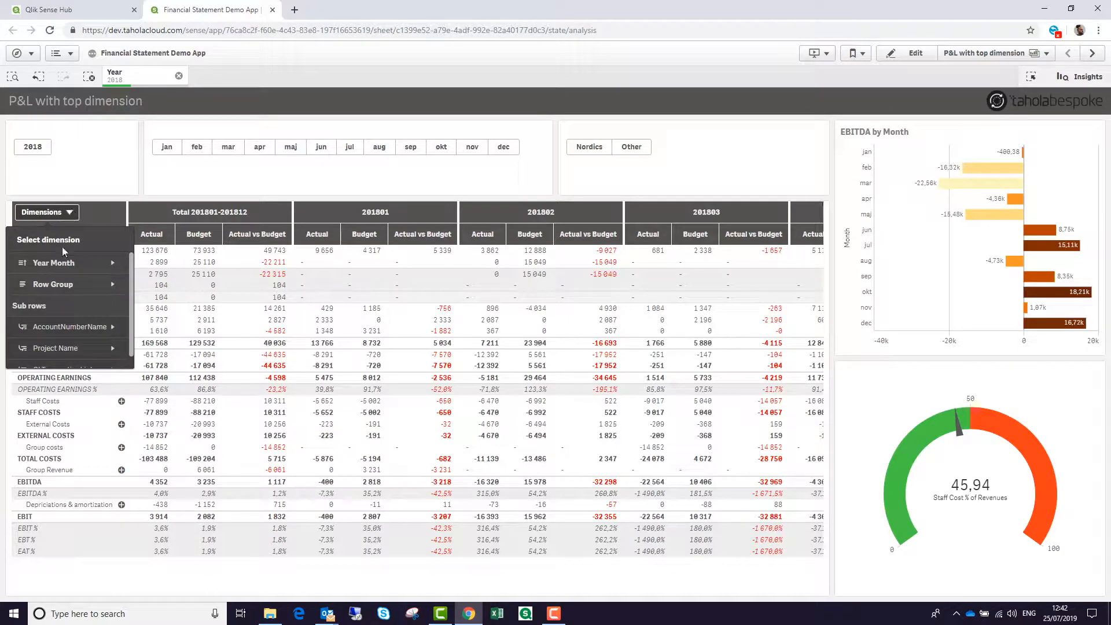
click(53, 285)
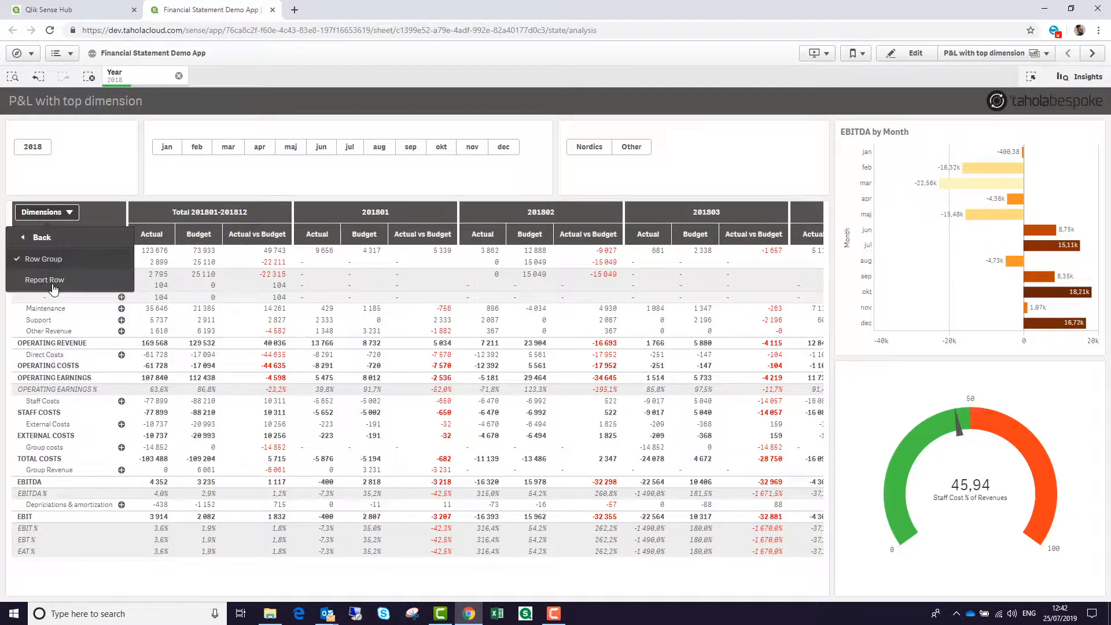
click(44, 279)
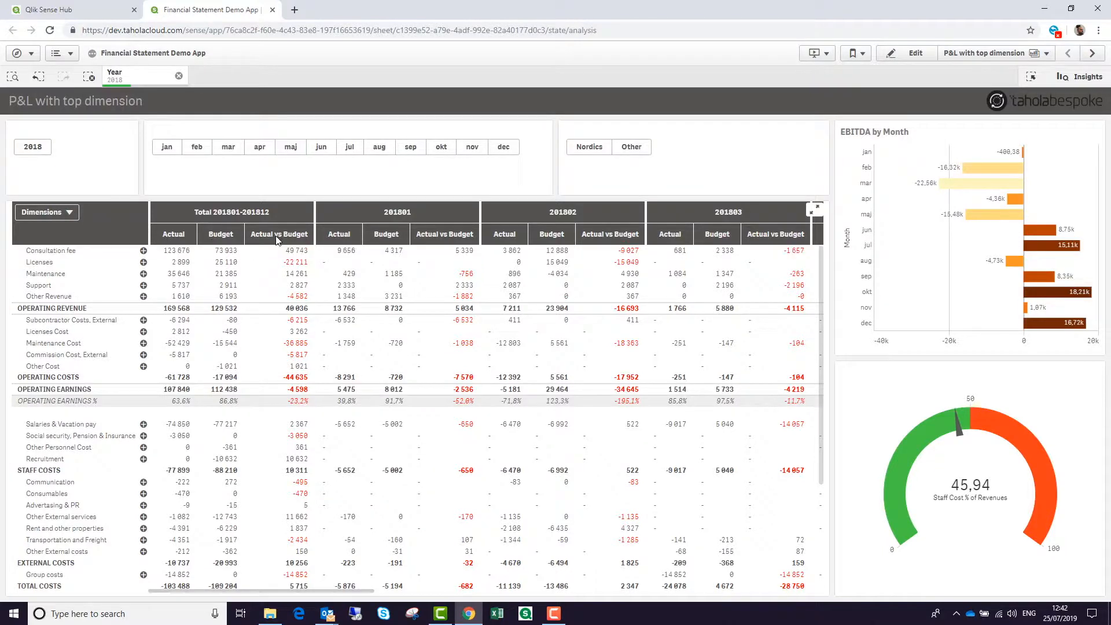
mouse_move(996, 72)
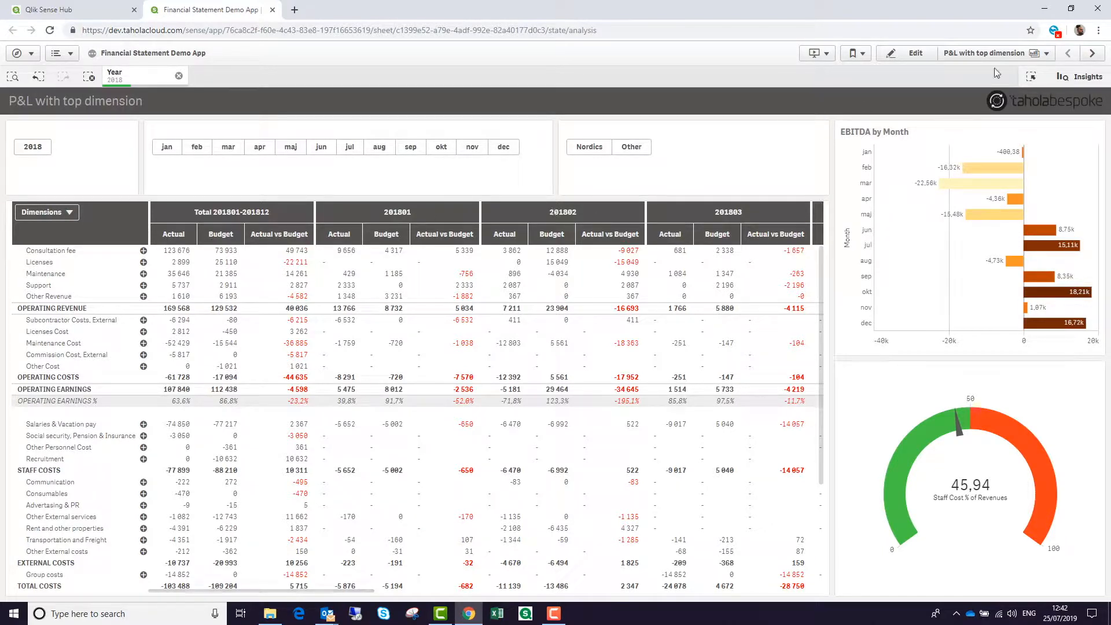
click(1091, 53)
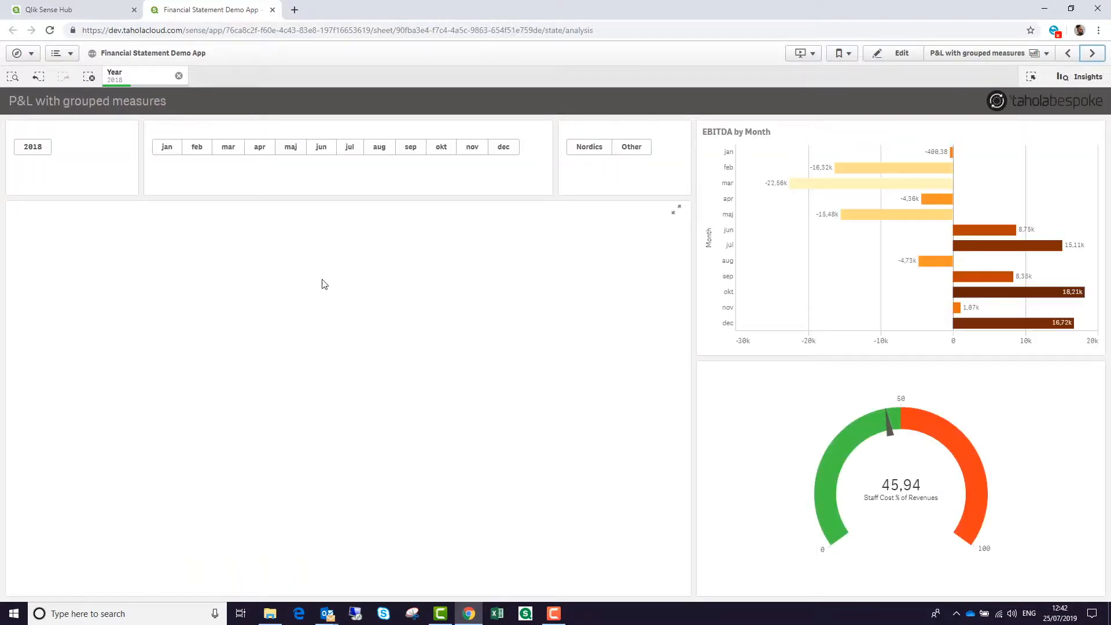